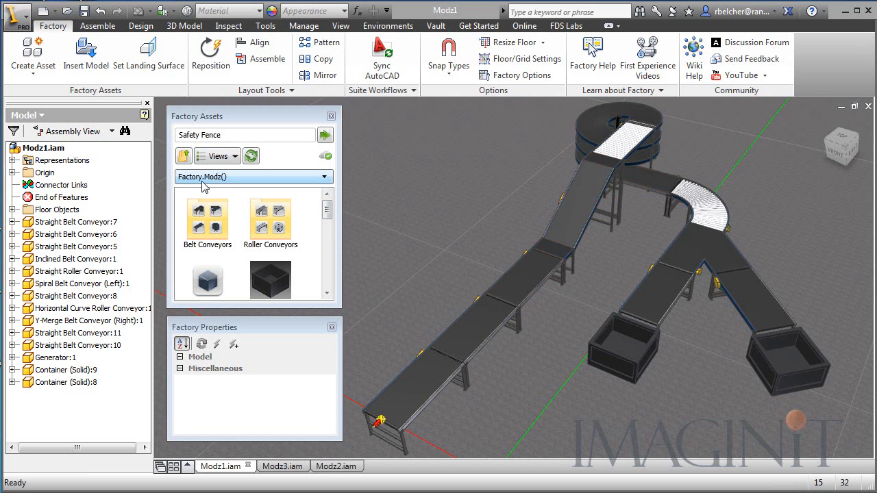
mouse_move(215, 184)
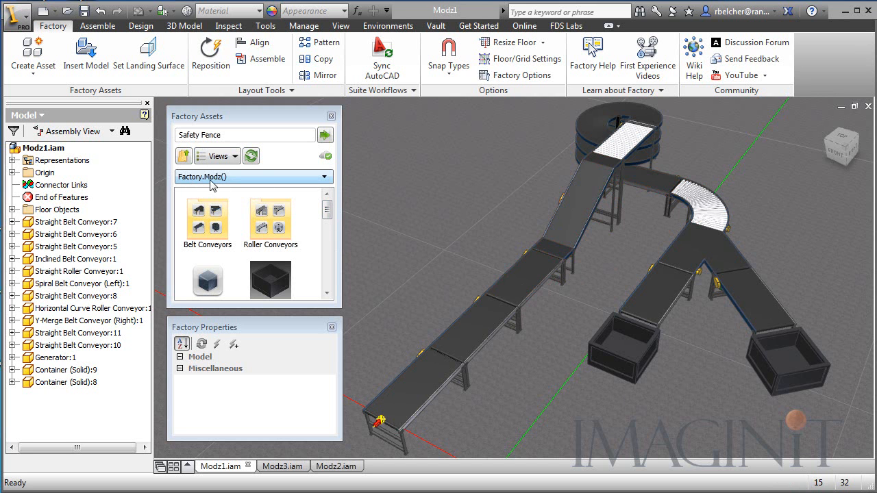
mouse_move(263, 236)
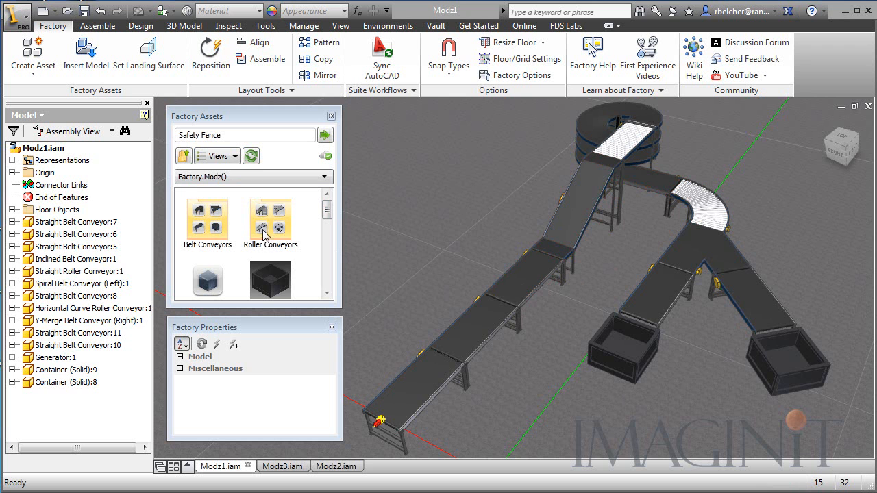
mouse_move(248, 274)
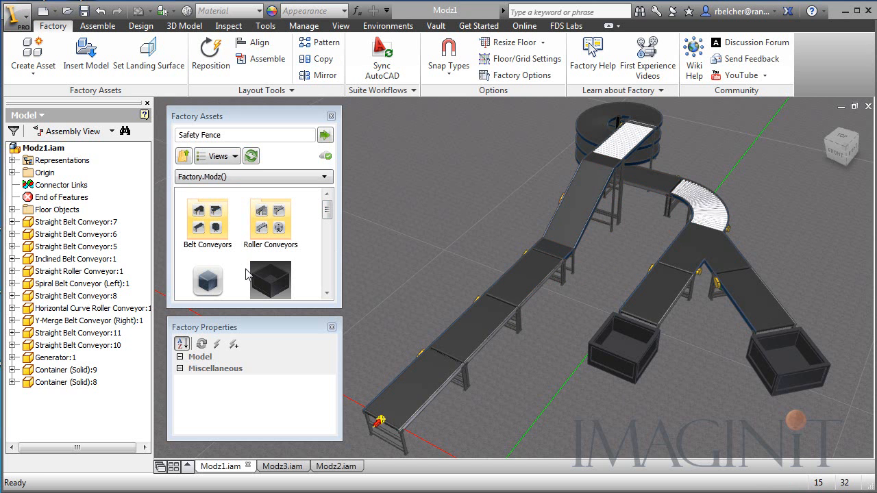
mouse_move(426, 265)
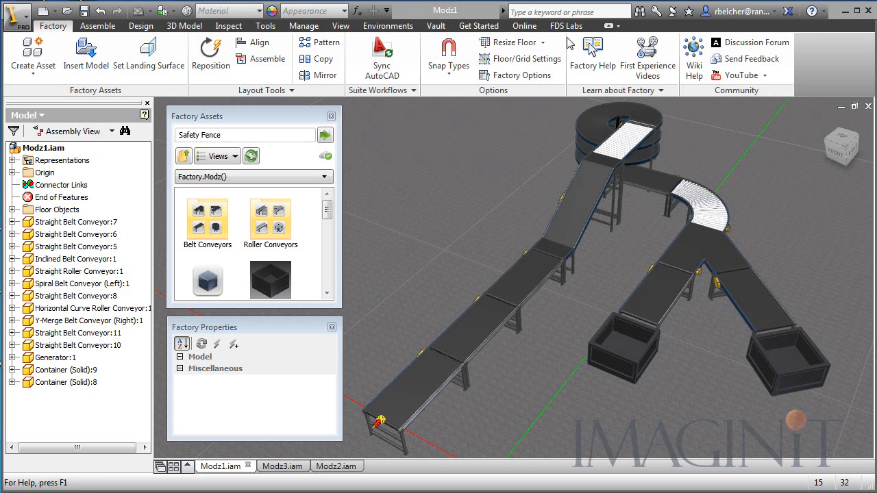
Launch Modz1 in Factory.Modz() from FDS Labs and play the conveyor product animation
click(567, 24)
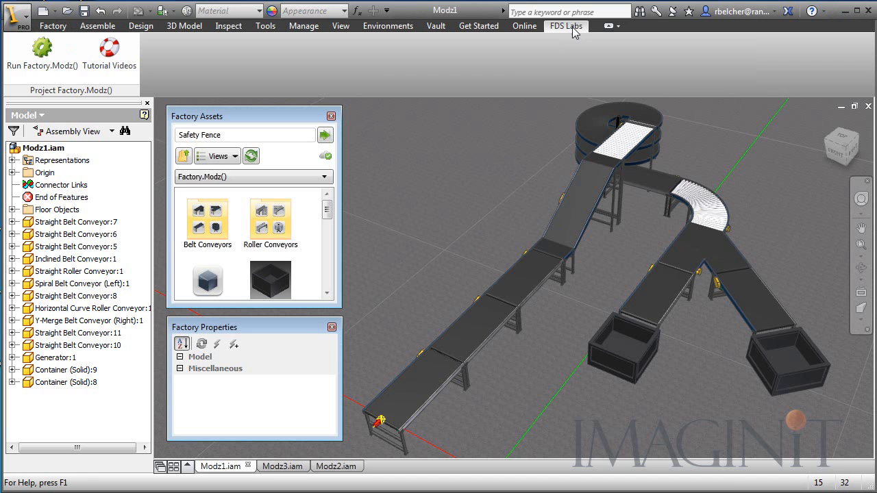
click(41, 53)
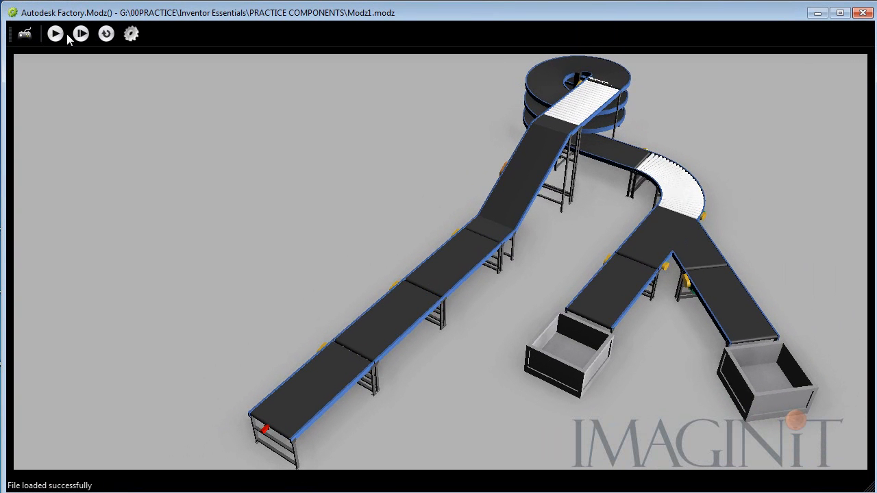
click(58, 33)
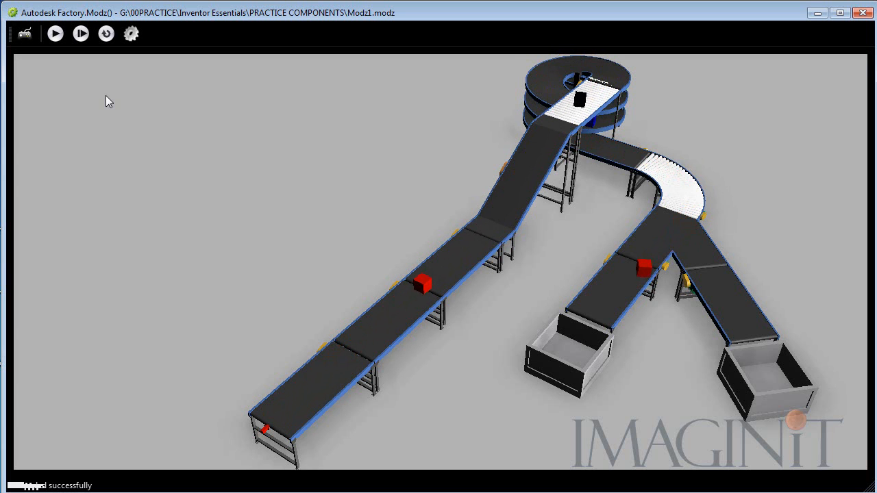
click(57, 32)
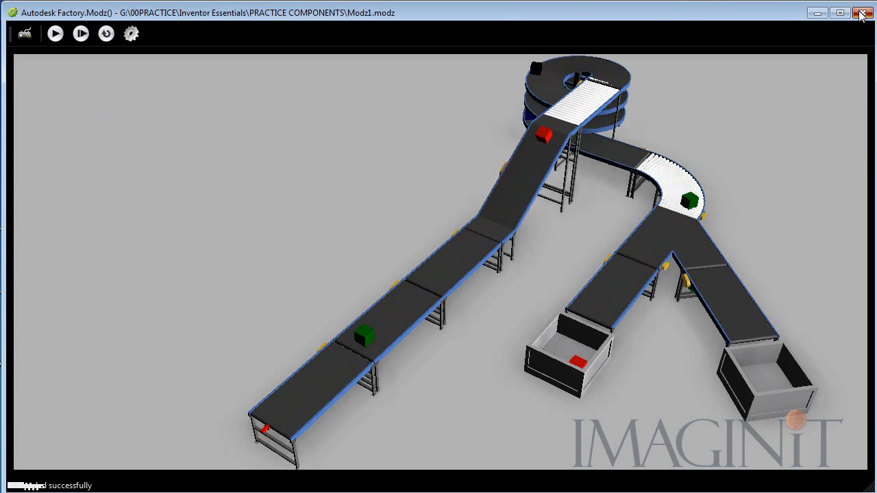
Return to Modz2.iam and inspect the Smart Pusher's push settings before launching
click(860, 13)
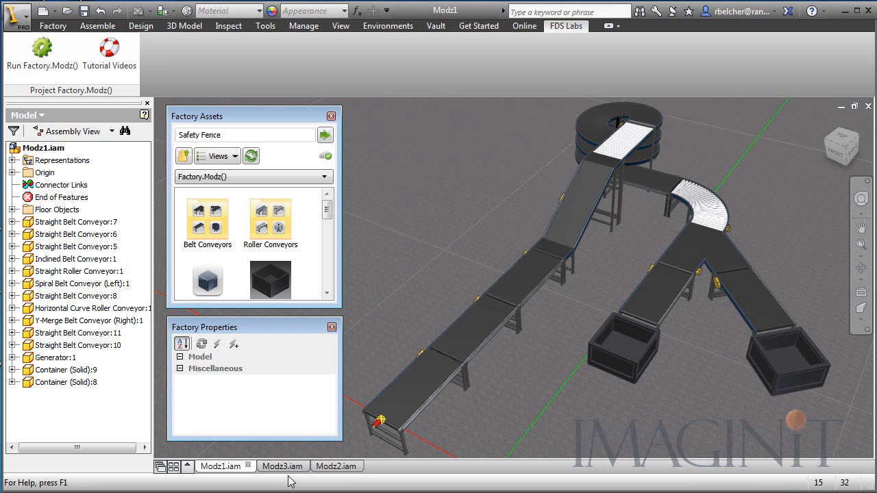
click(340, 466)
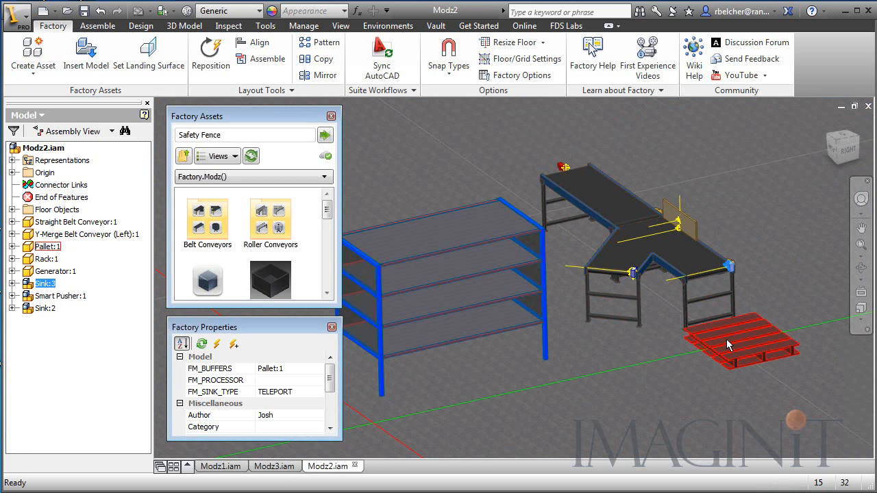
click(88, 234)
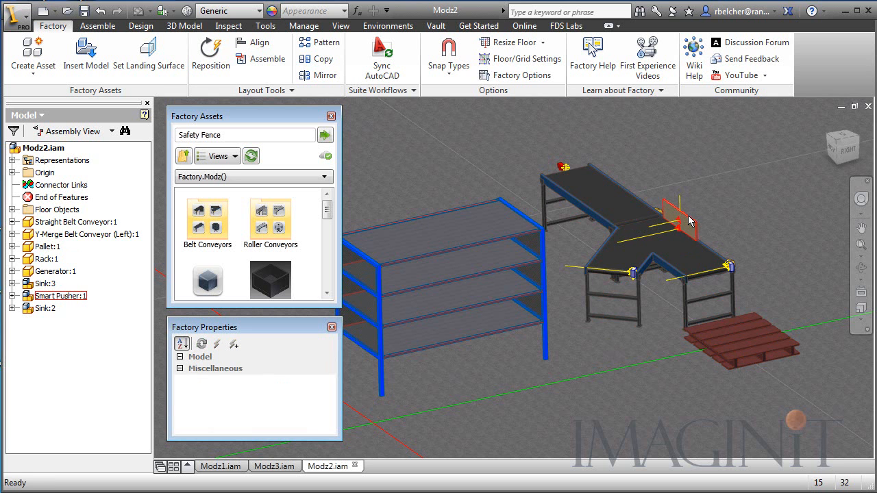
click(60, 296)
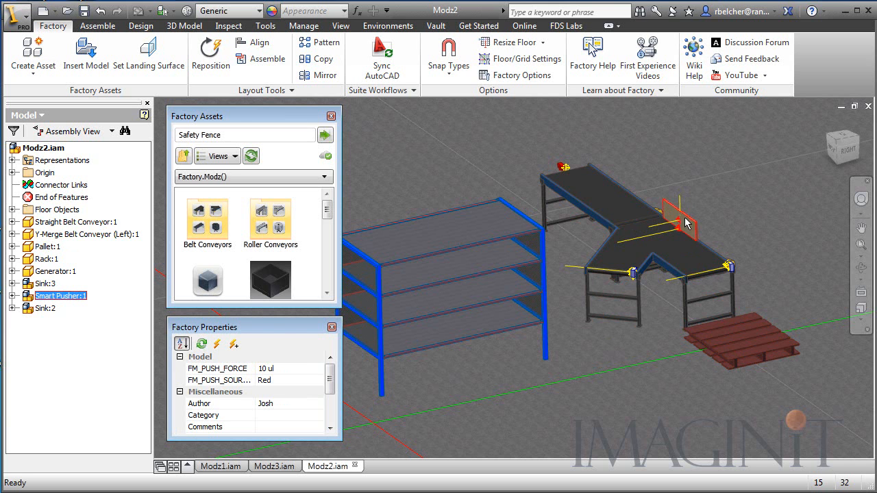
click(88, 235)
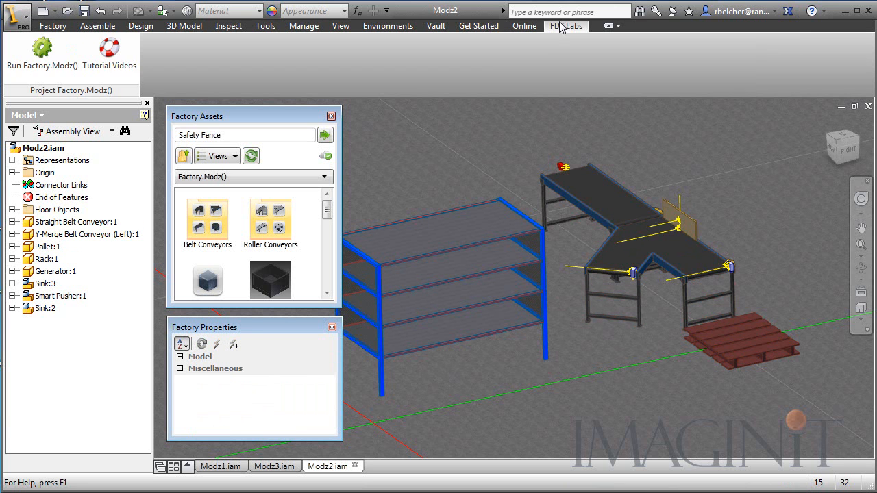
mouse_move(44, 55)
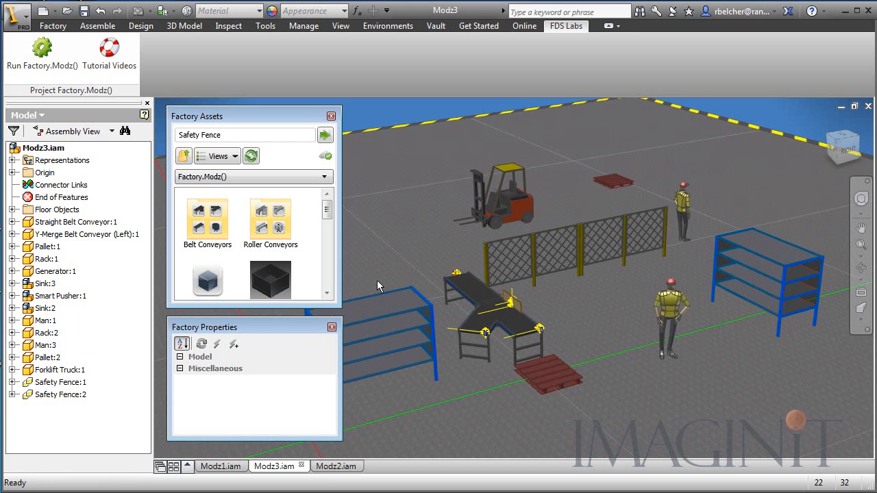
mouse_move(624, 432)
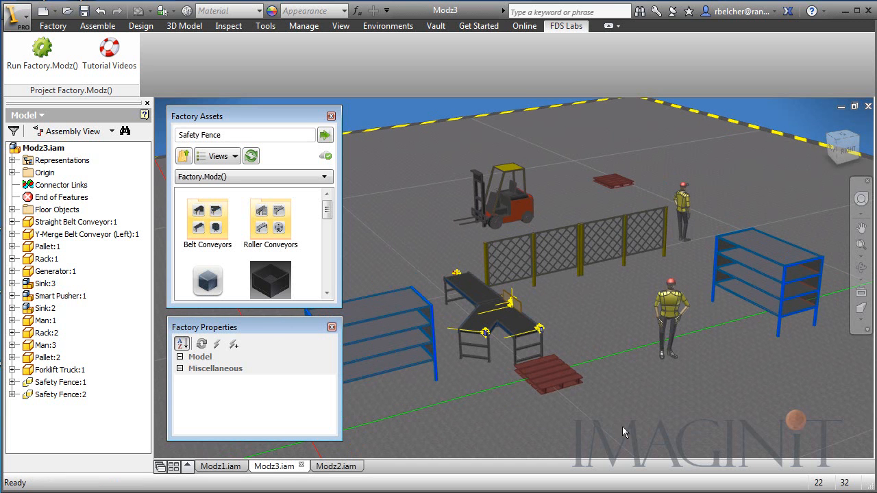
Send the Modz3 layout to Factory.Modz() via Run Factory.Modz()
click(672, 318)
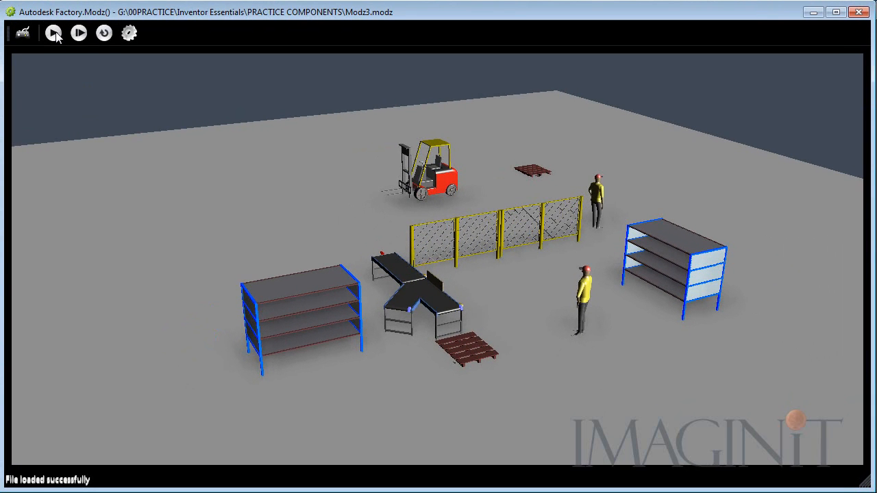
Play the Modz3 simulation so workers and forklift move boxes to pallets and racks
click(53, 33)
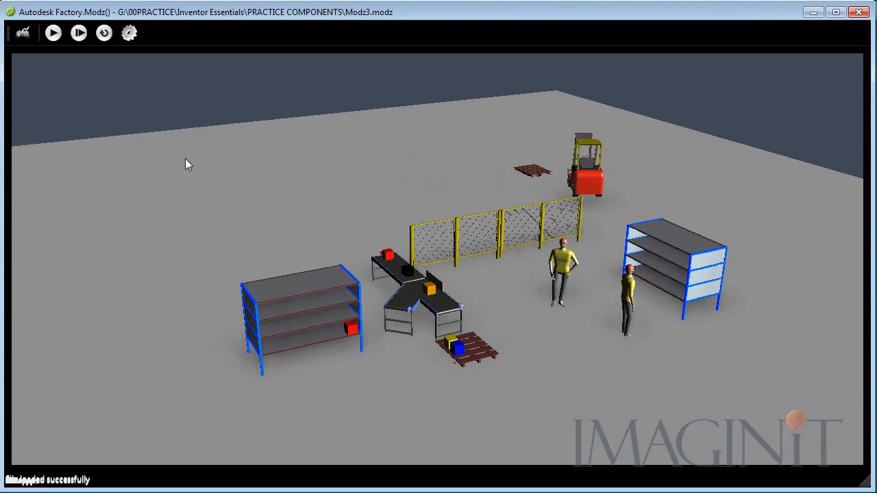
click(55, 33)
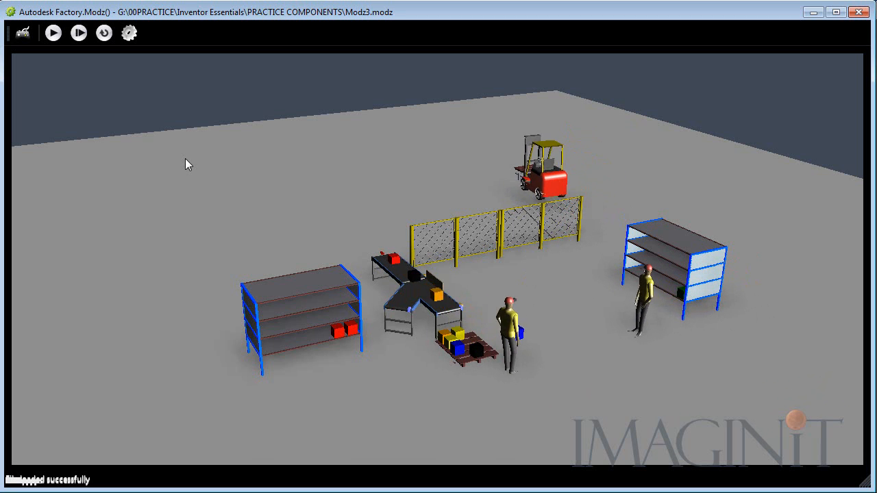
click(52, 33)
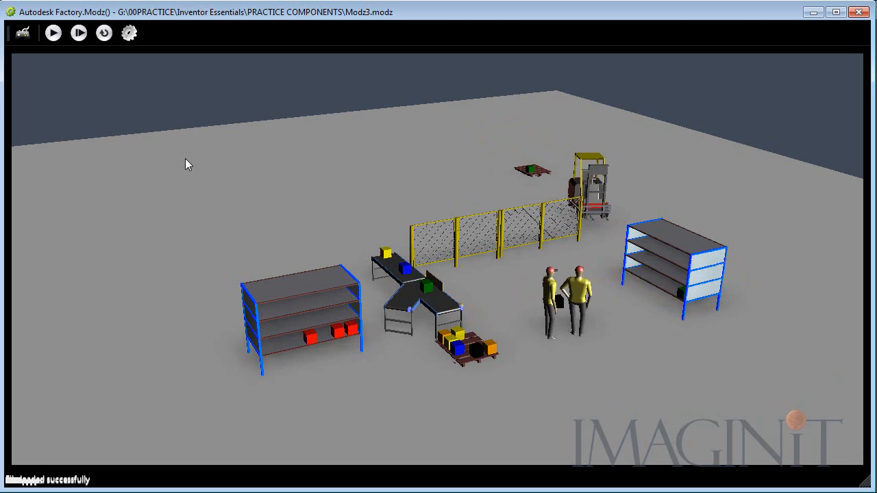
click(54, 33)
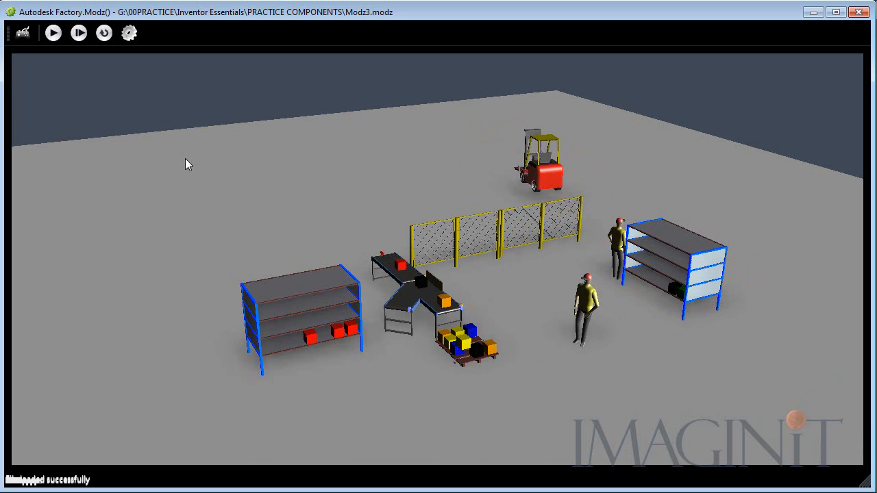
click(54, 33)
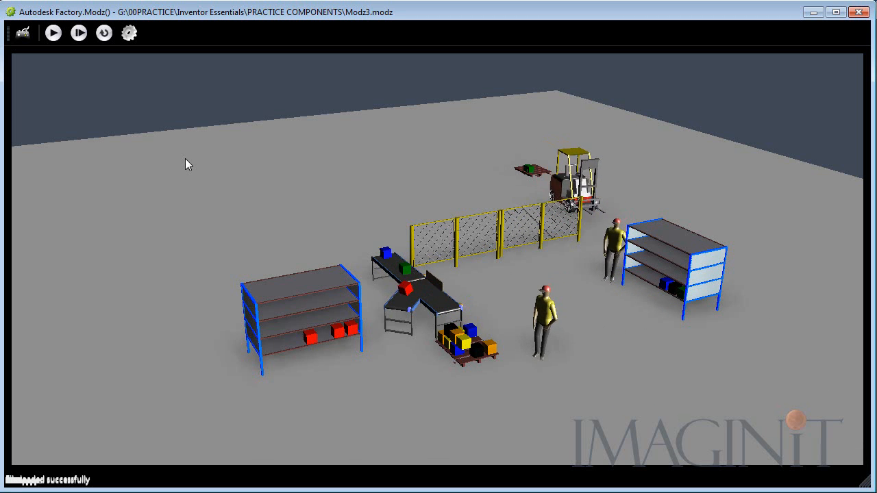